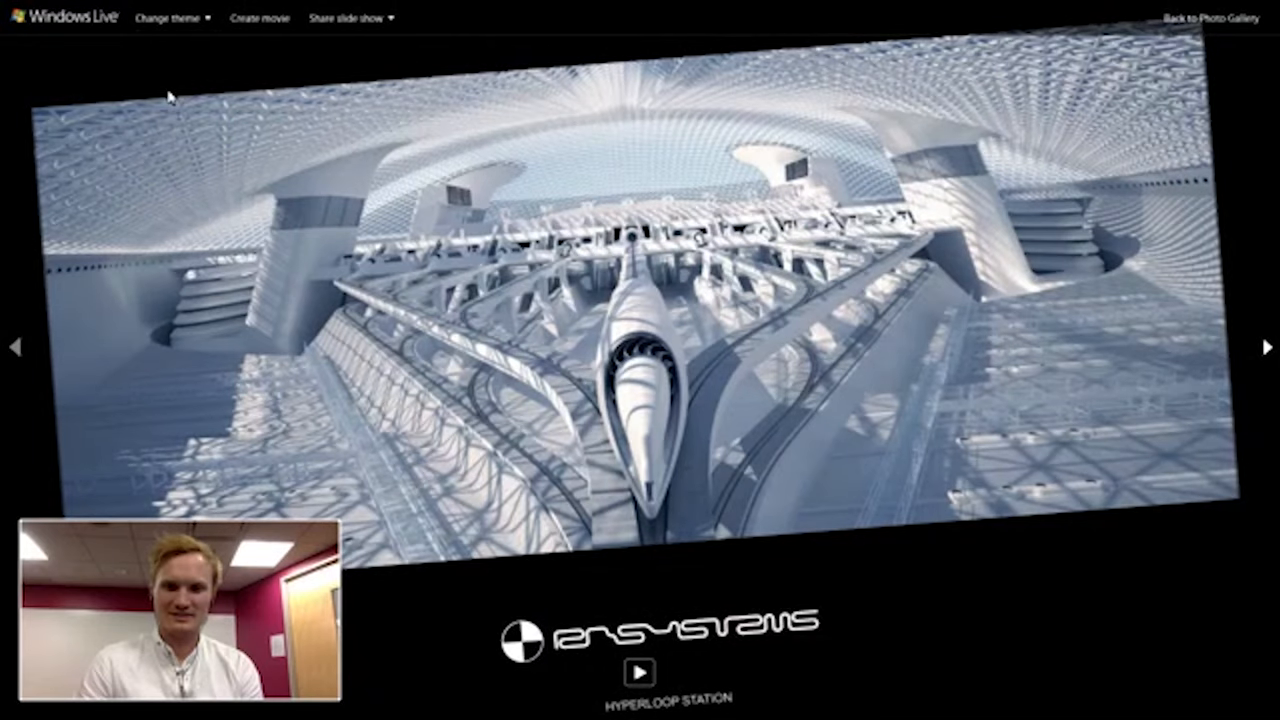
mouse_move(18, 350)
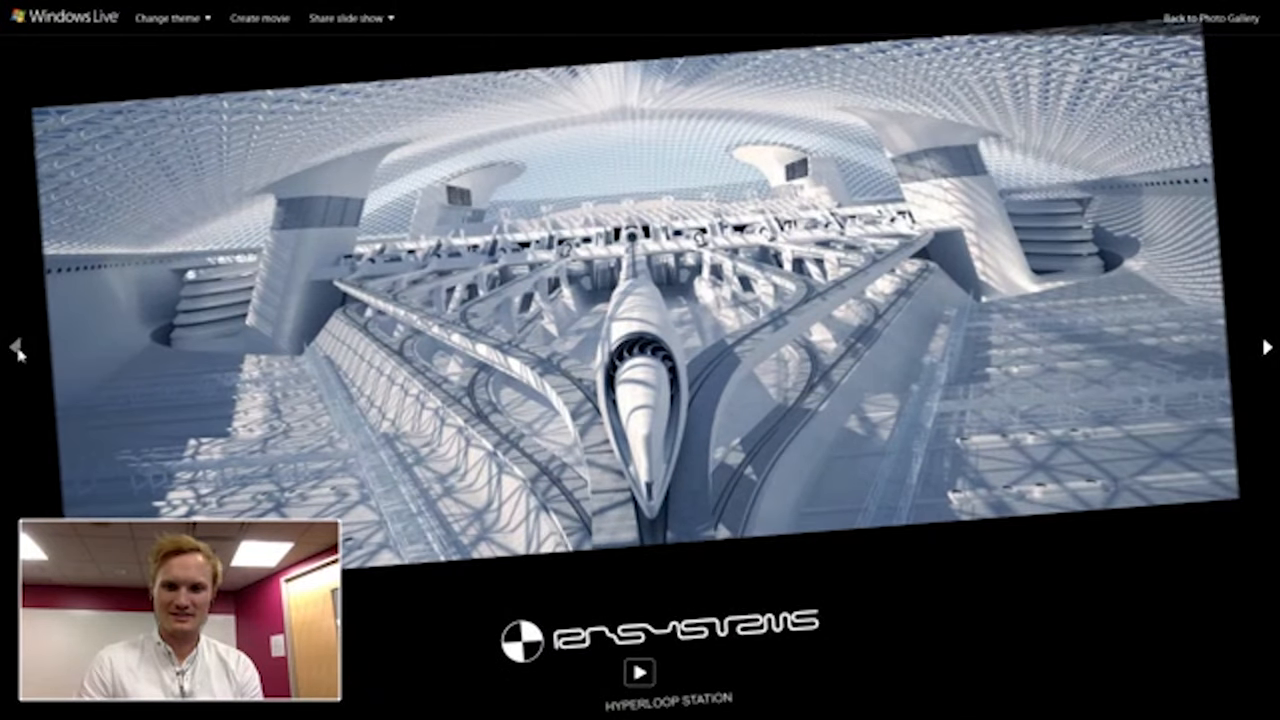
Step: Bring the Tely Share window with the active desktop share and its Stop button to the front
left_click(1264, 347)
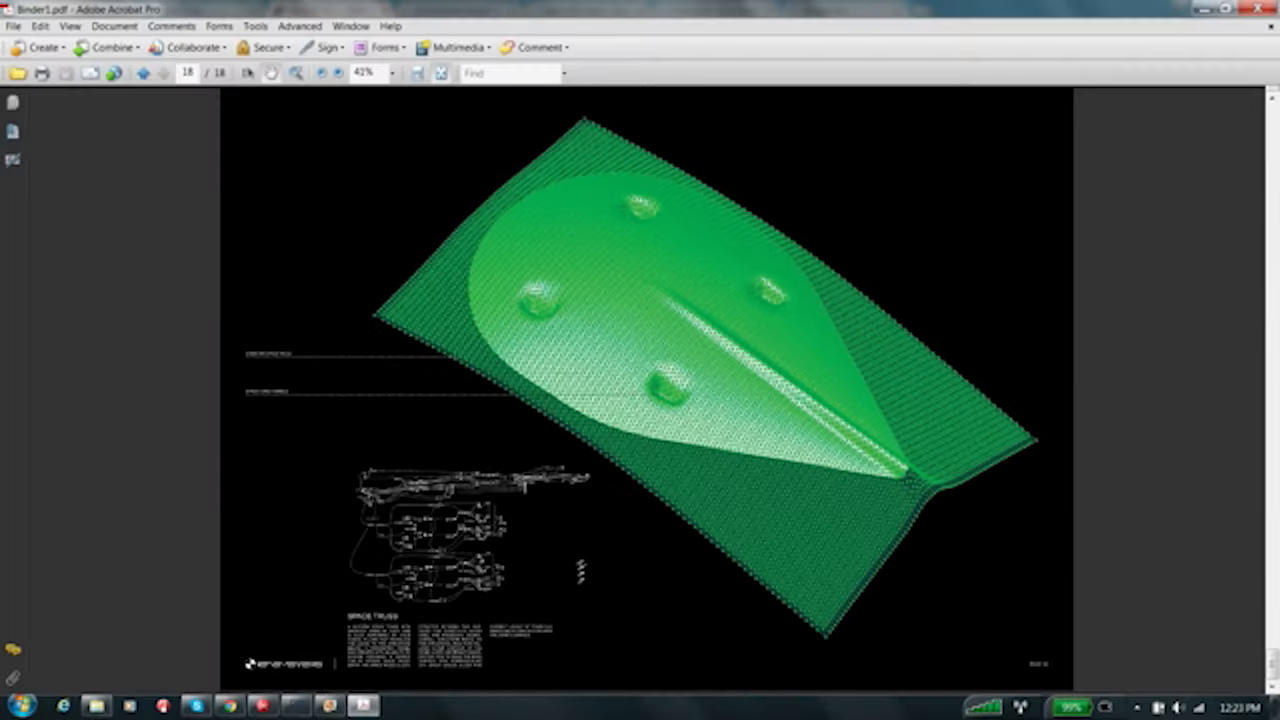
left_click(295, 706)
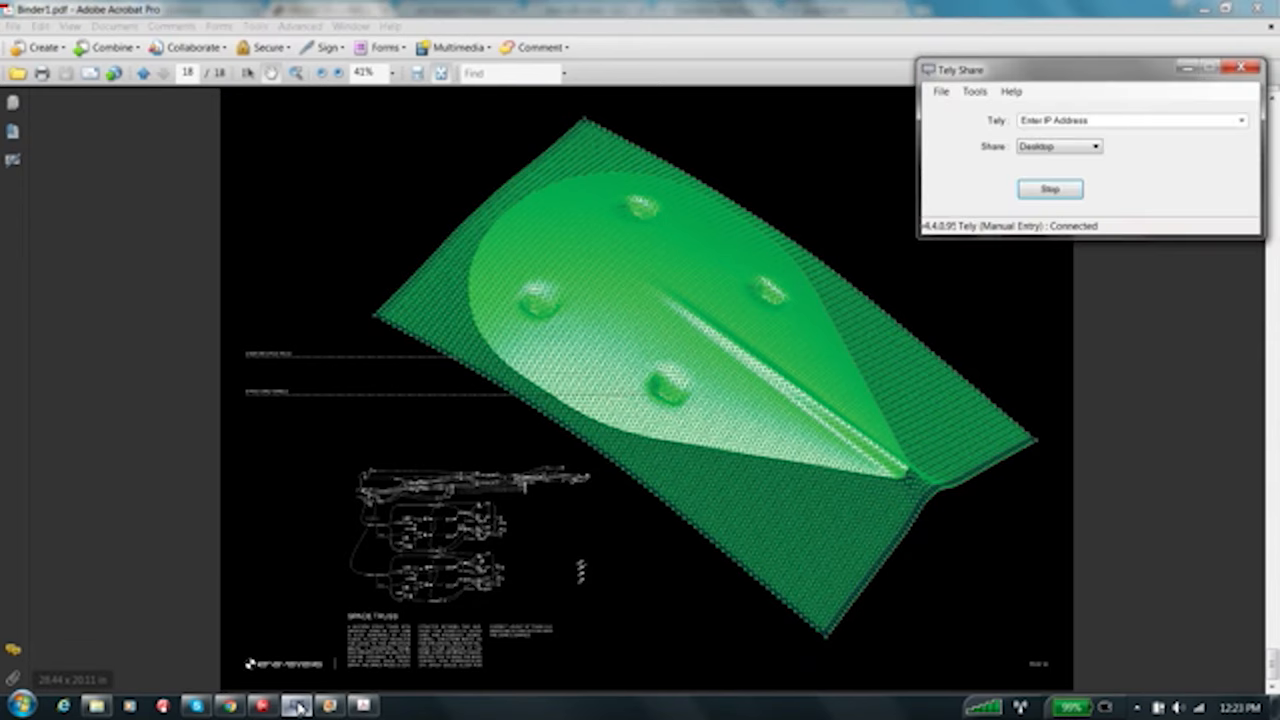